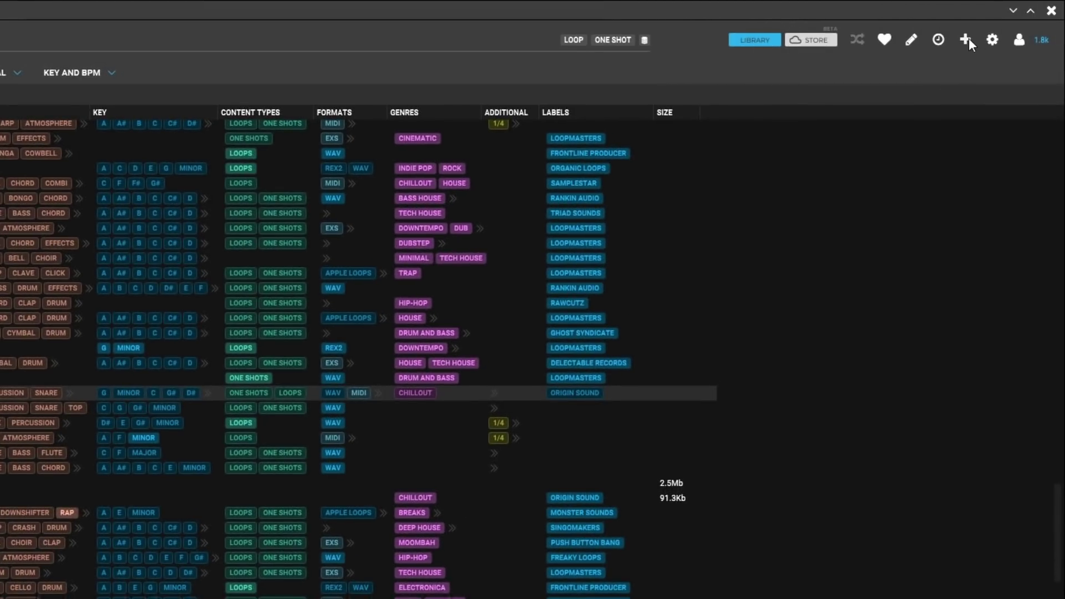
Step: Import the local Finesse sample pack folder into the Loopcloud library
left_click(964, 38)
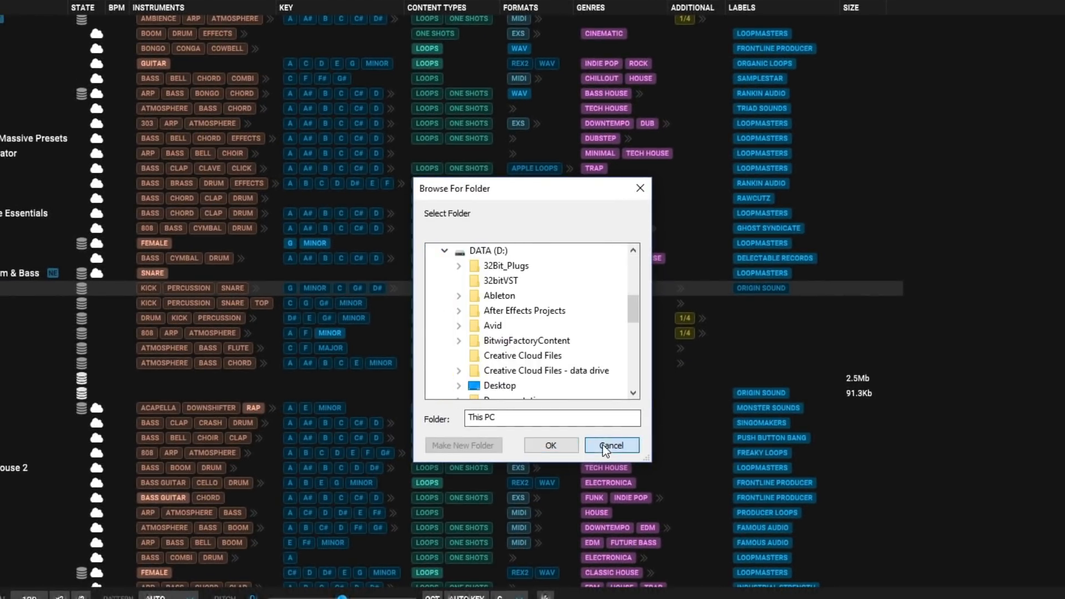
left_click(612, 444)
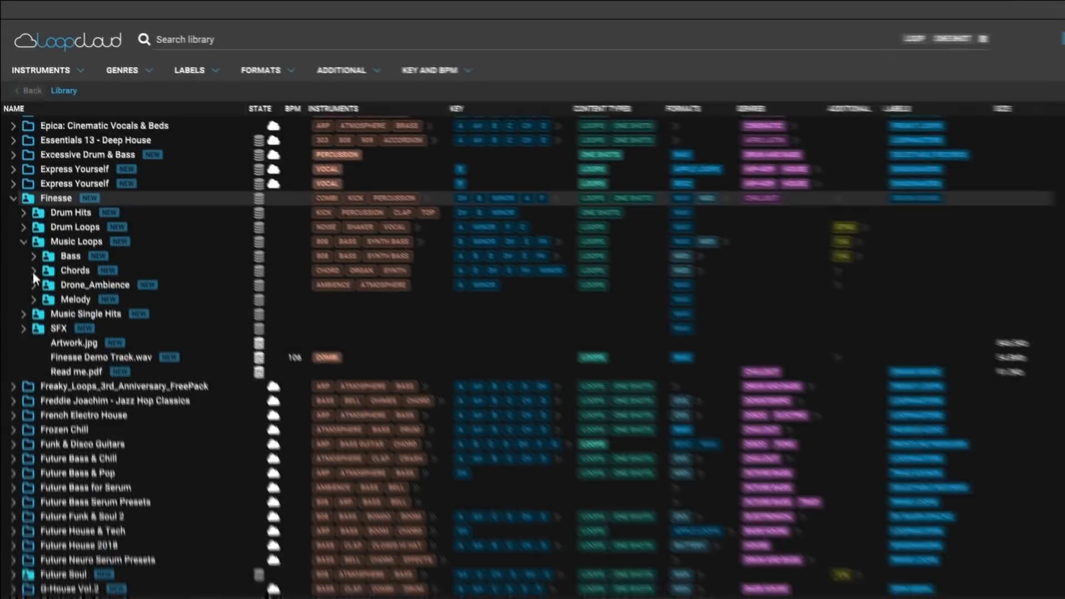
Step: Expand the Finesse Bass loop folder to list its WAV samples
left_click(34, 299)
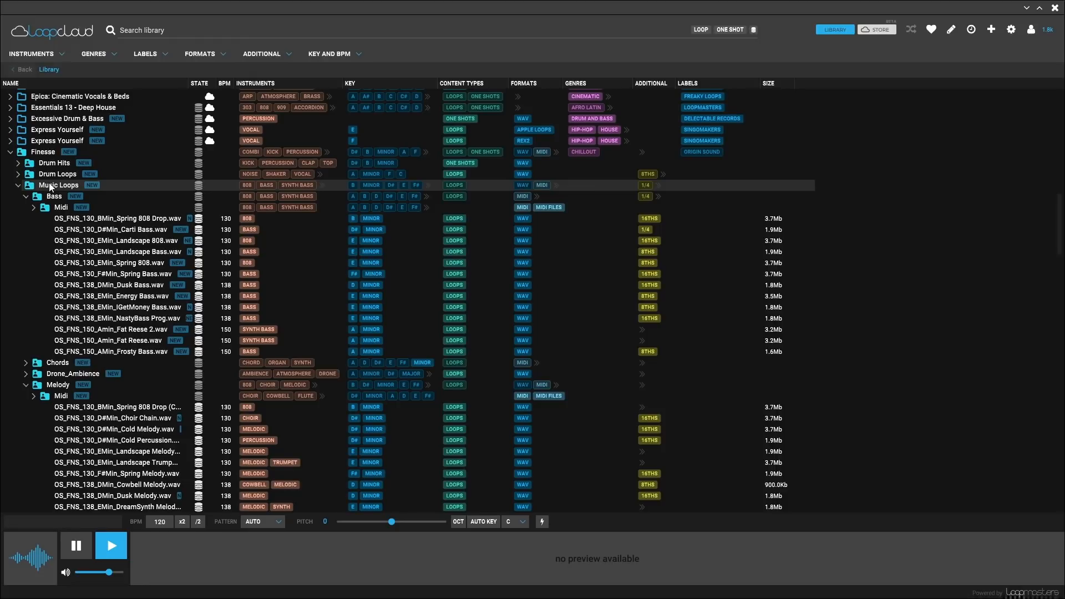
Step: In the Tag Manager, set the Downtempo > Chillout genre on the selected Finesse loops
left_click(951, 29)
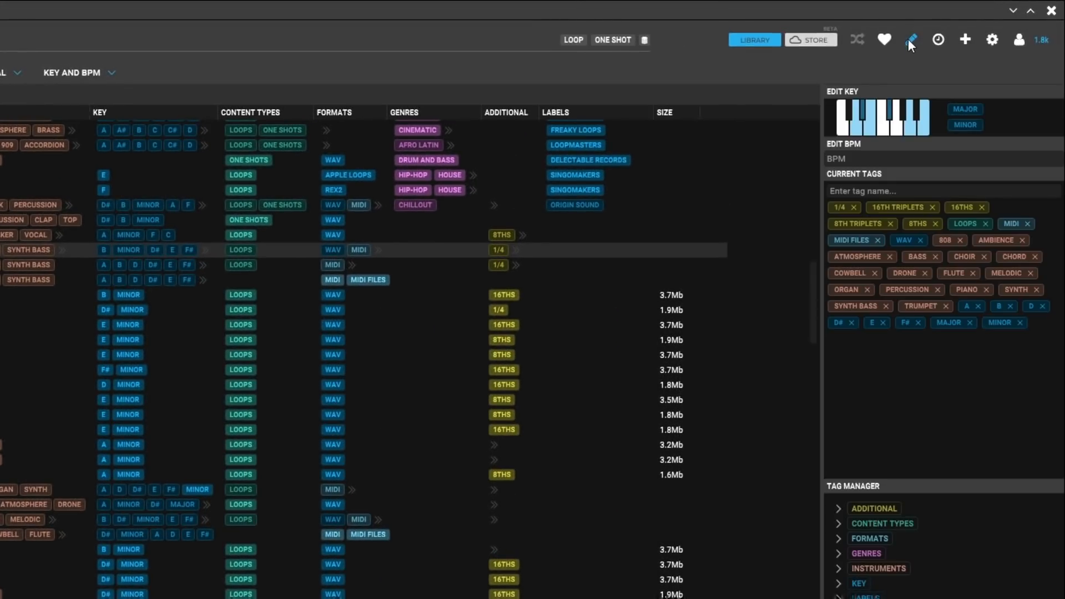
mouse_move(876, 246)
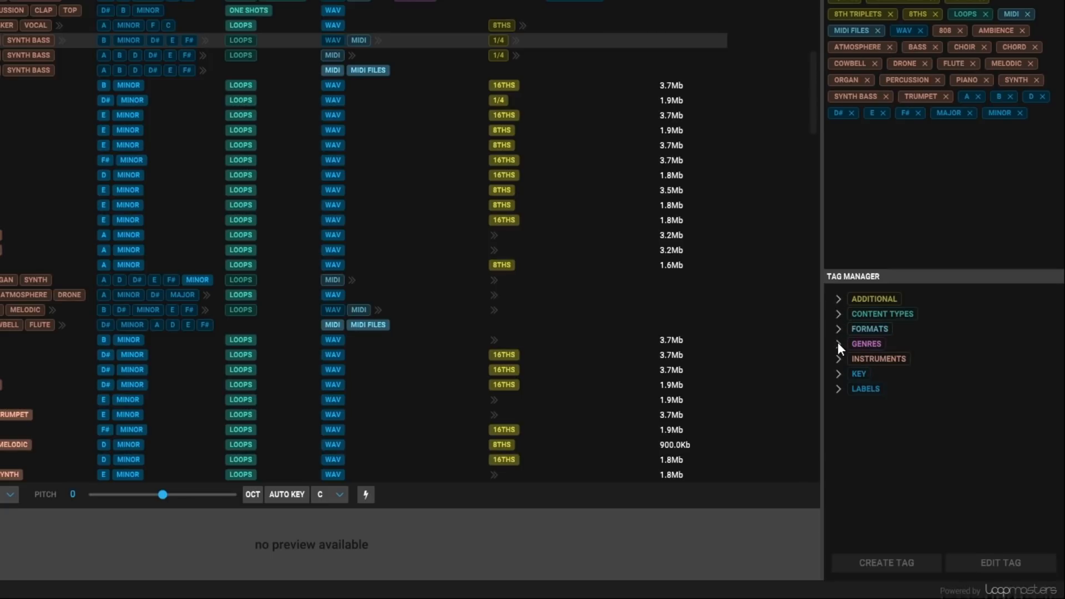
left_click(839, 344)
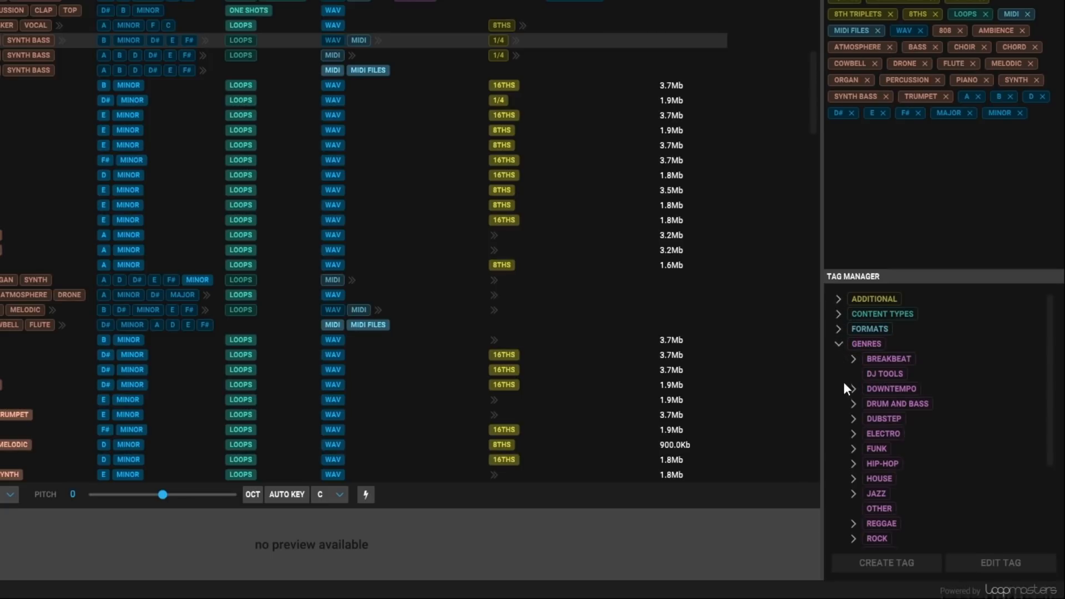
left_click(852, 388)
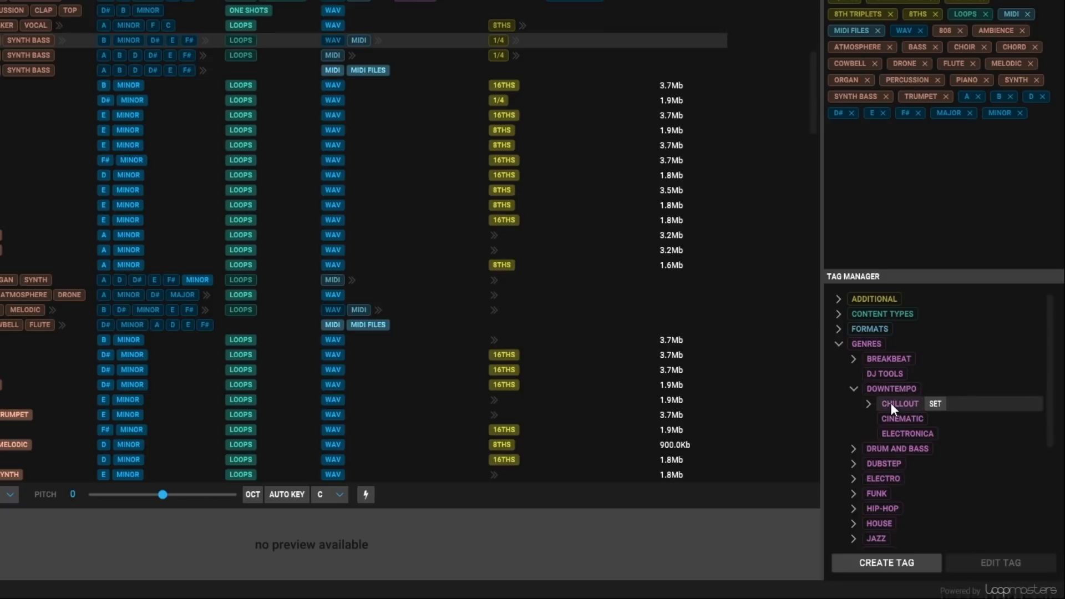
left_click(934, 404)
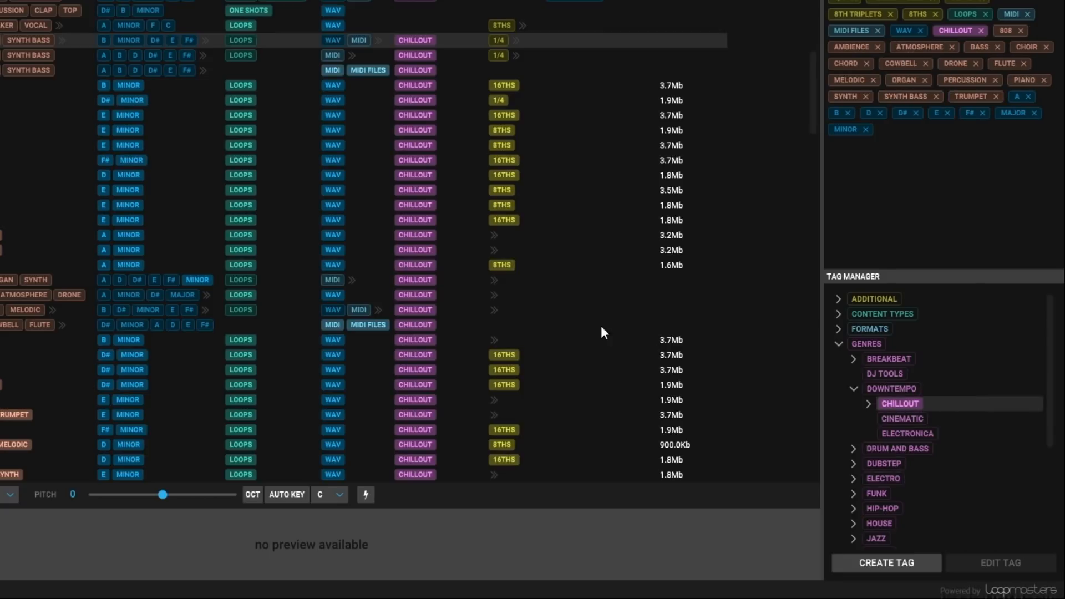
mouse_move(435, 380)
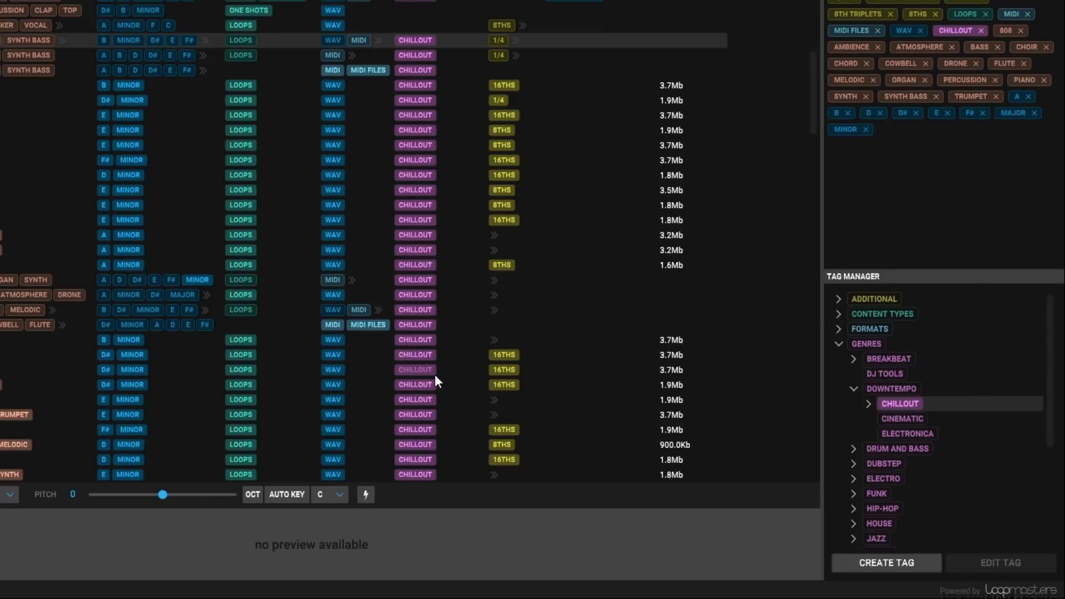
Step: Create a blue custom tag named 'JOSHUAS SAMPLES' for the Finesse music loops
left_click(885, 562)
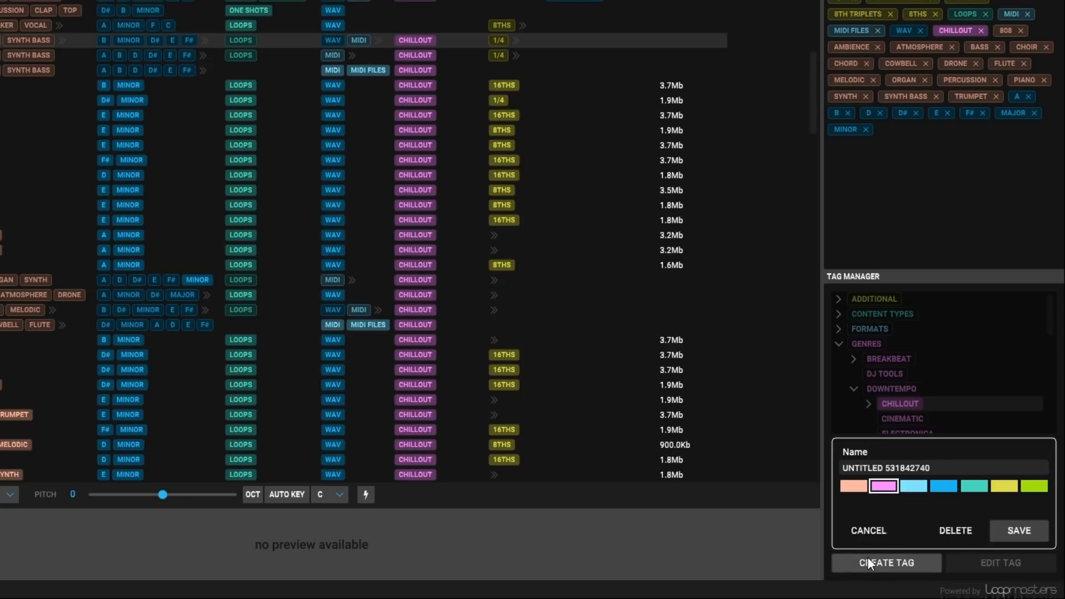
left_click(943, 486)
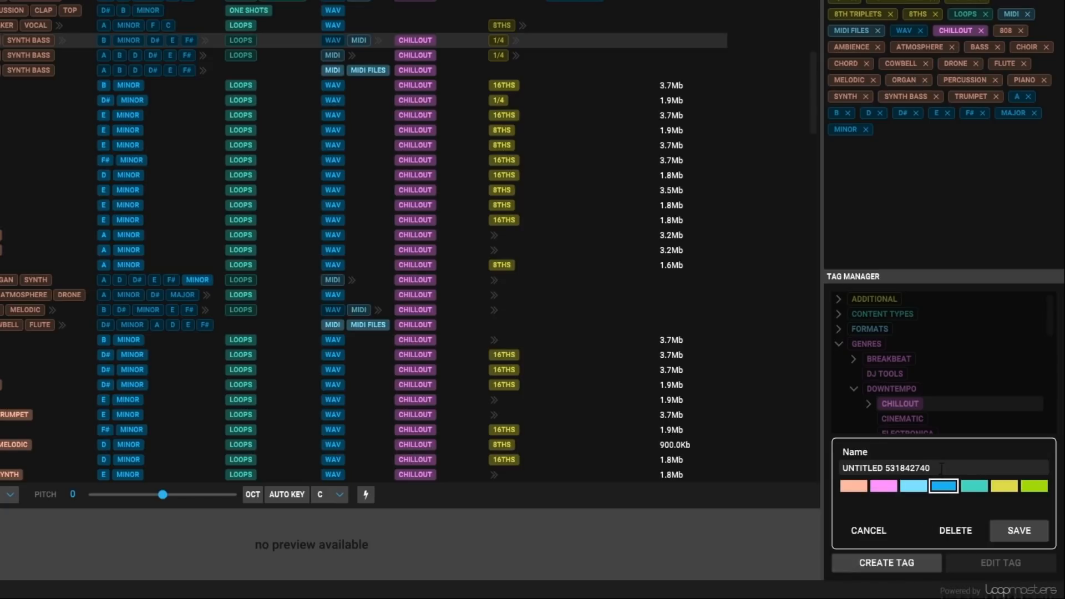
type("JOSHUAS")
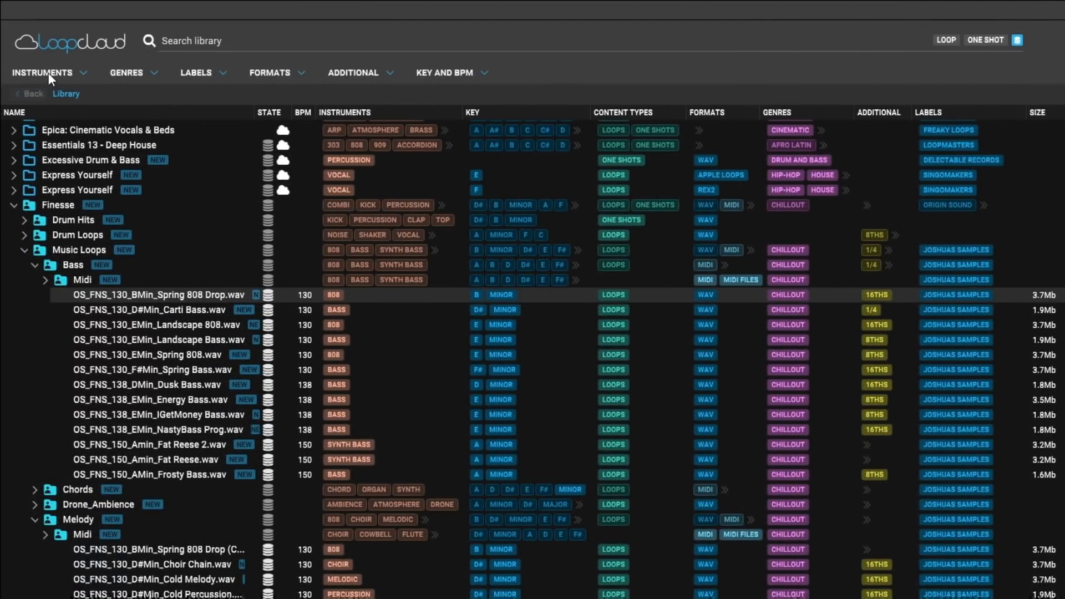
Step: Add the Future Soul pack from the Awesome Sample Packs folder to the library
left_click(43, 73)
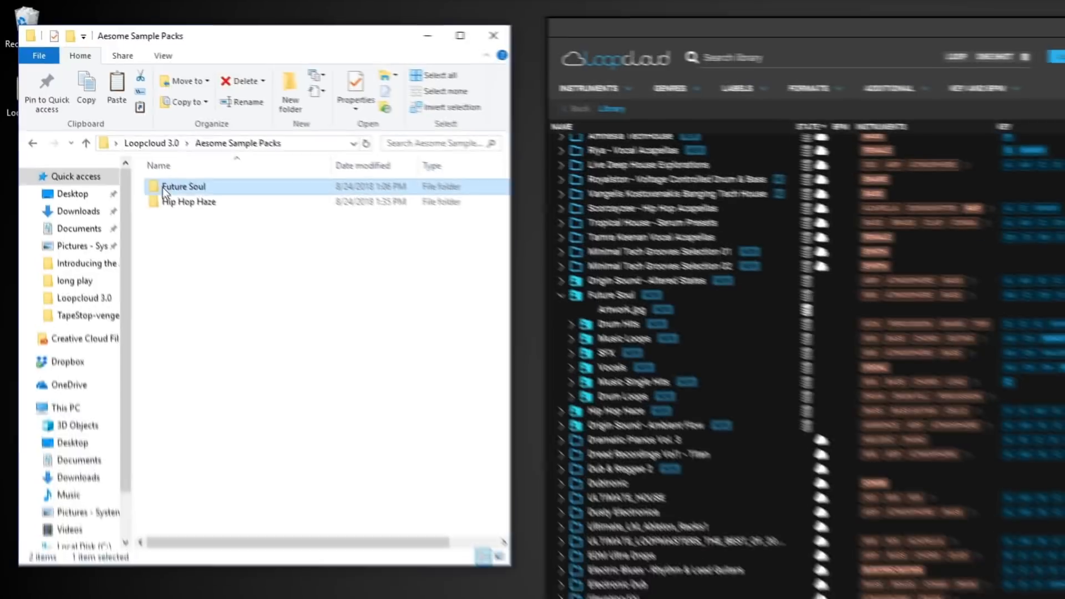
Step: Open the Future Soul sample folder in File Explorer
double_click(185, 186)
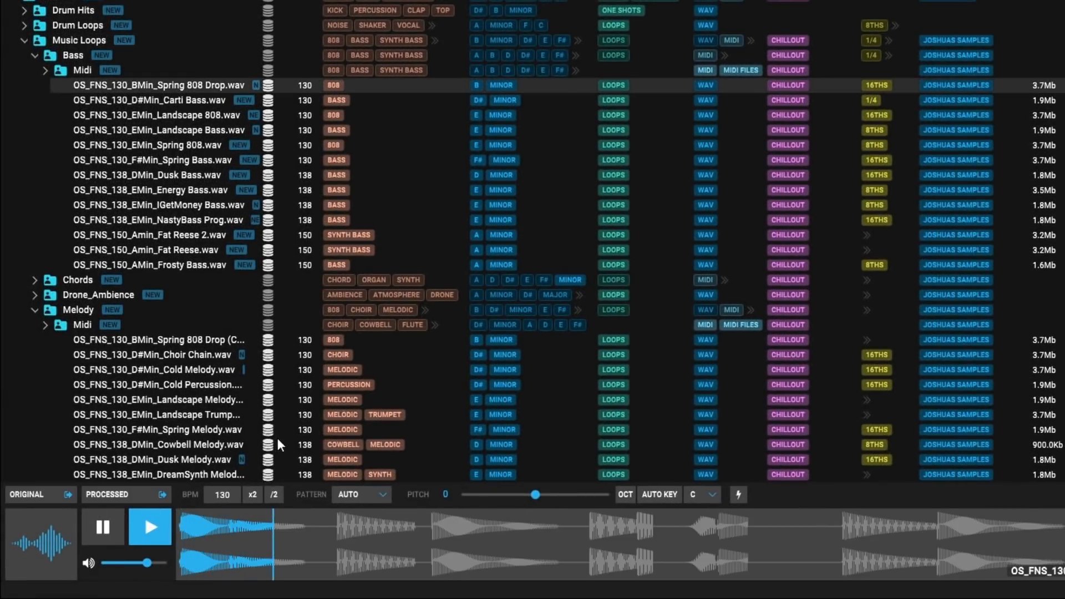
Step: Preview the Spring 808 Drop loop with a 1 BAR pattern and adjusted playback settings
left_click(360, 495)
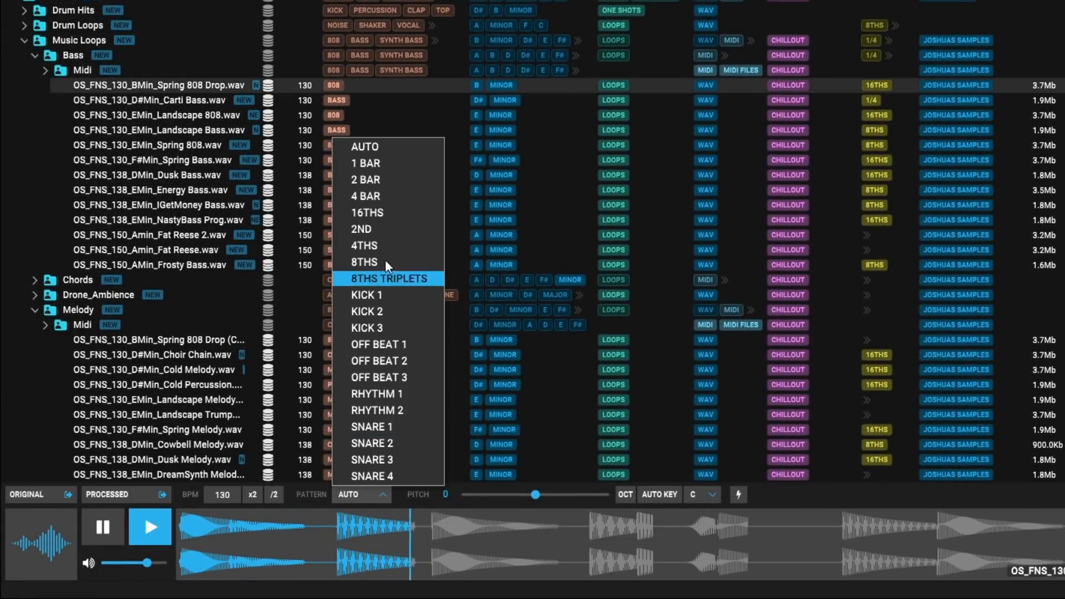
left_click(364, 163)
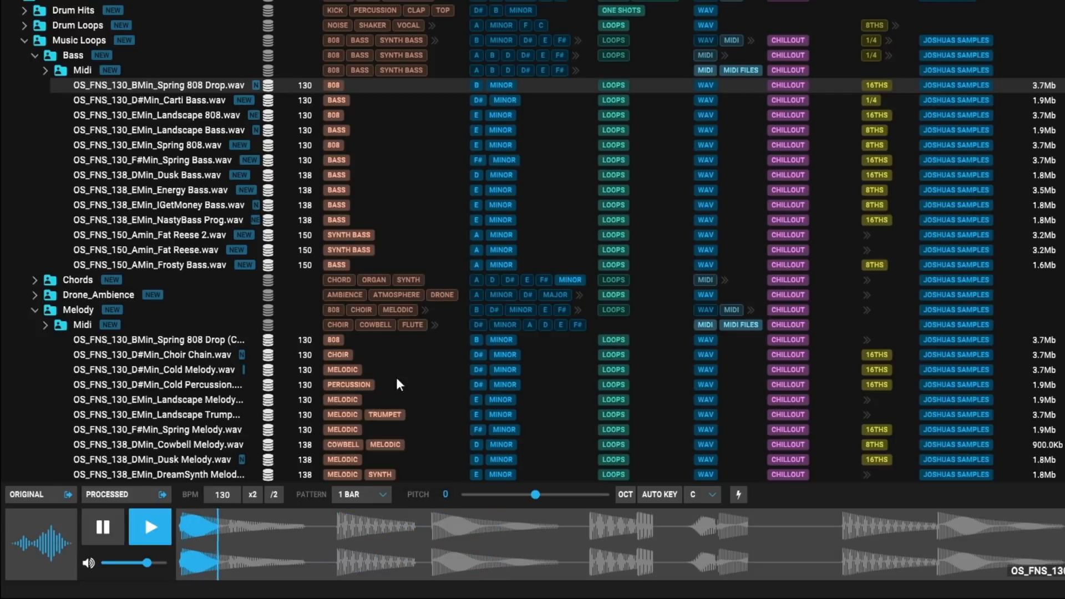
left_click(659, 495)
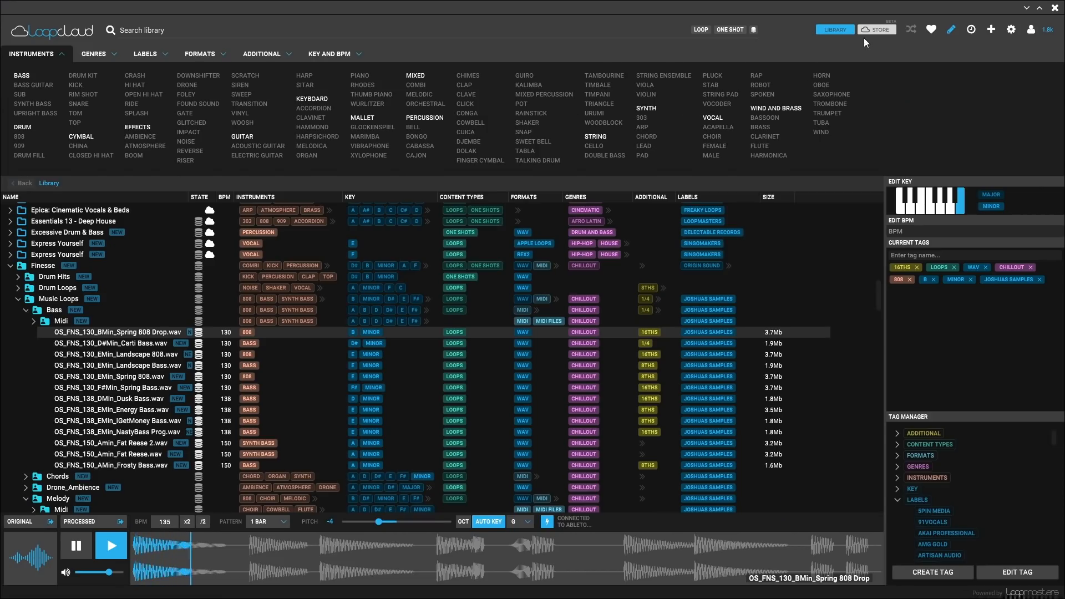
Step: Open the Loopcloud online sample Store catalogue
left_click(876, 29)
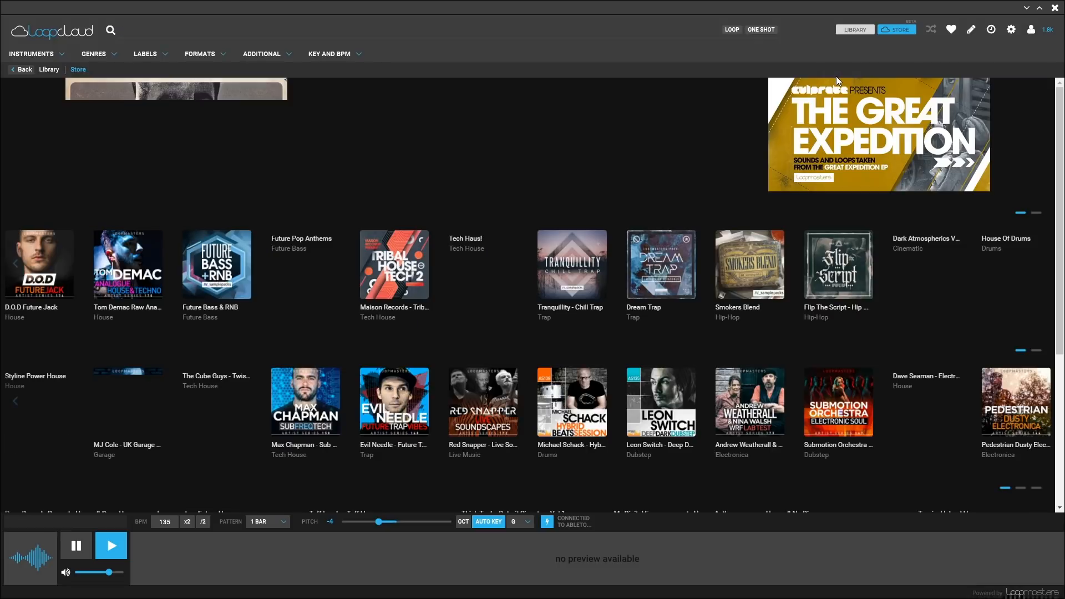